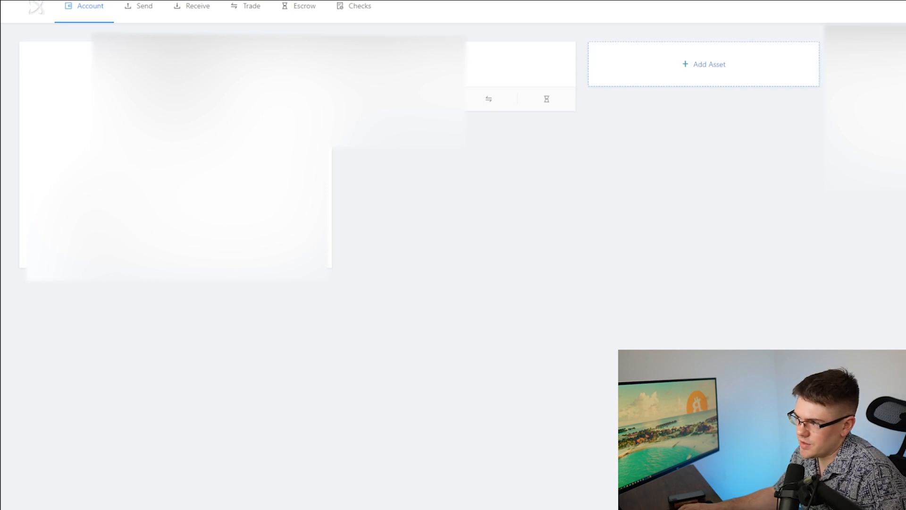
# - Start adding a trusted asset and choose the custom issuer/currency entry option
pyautogui.click(704, 65)
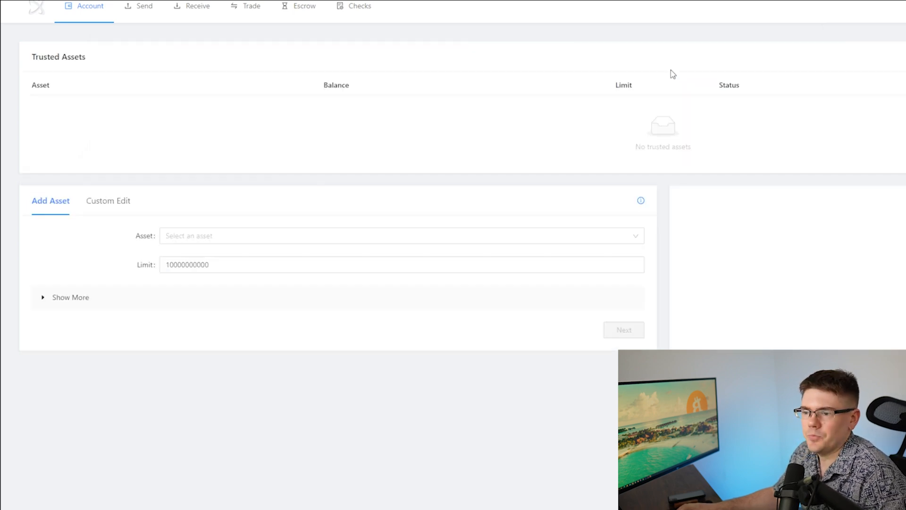
pyautogui.moveTo(312, 317)
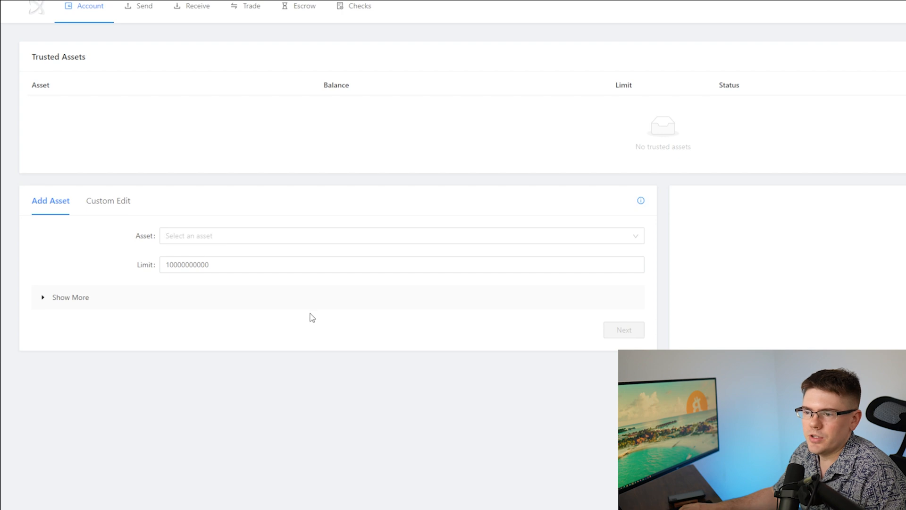
pyautogui.click(107, 201)
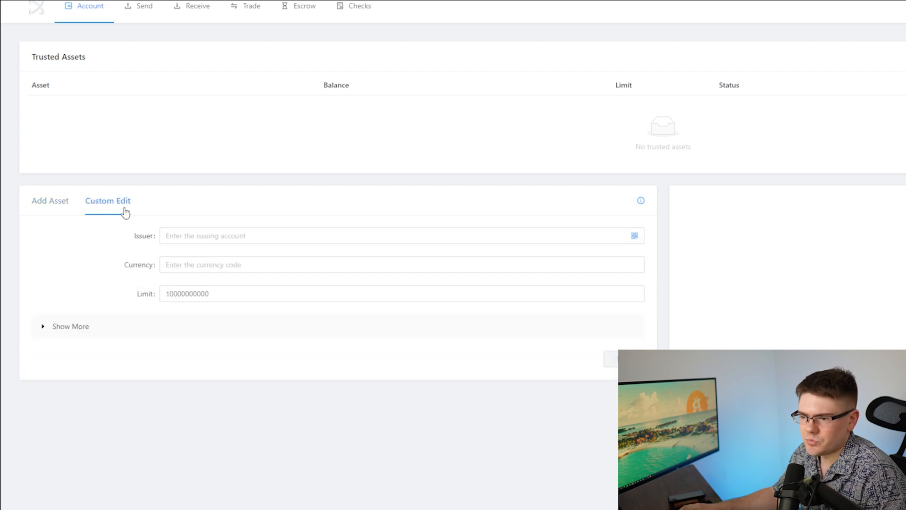
pyautogui.moveTo(154, 292)
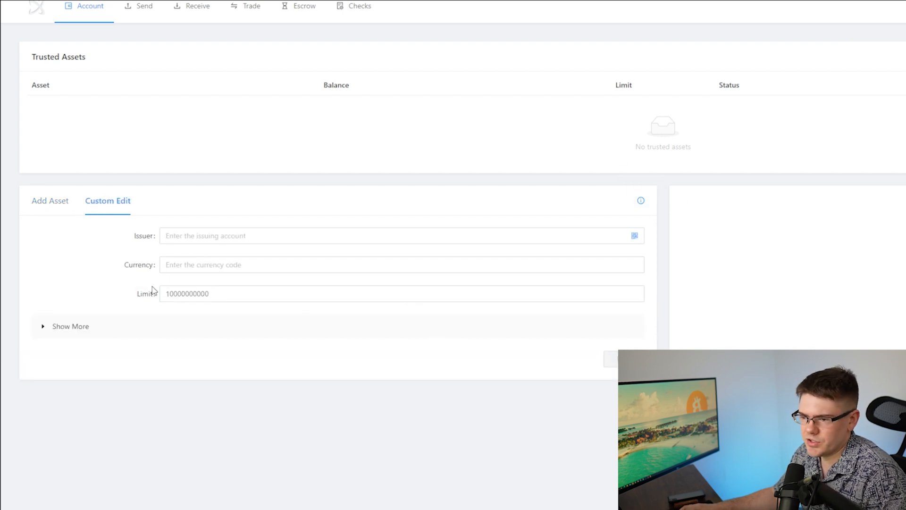
pyautogui.moveTo(126, 286)
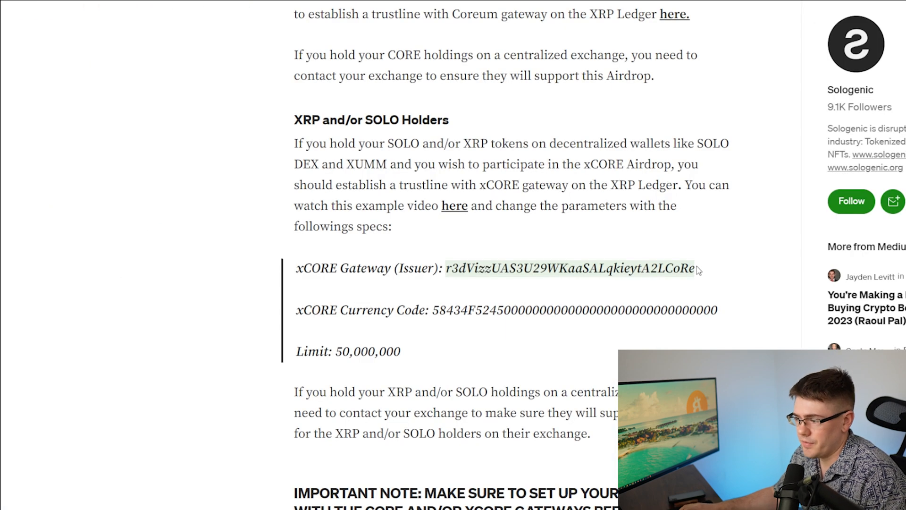
pyautogui.moveTo(710, 276)
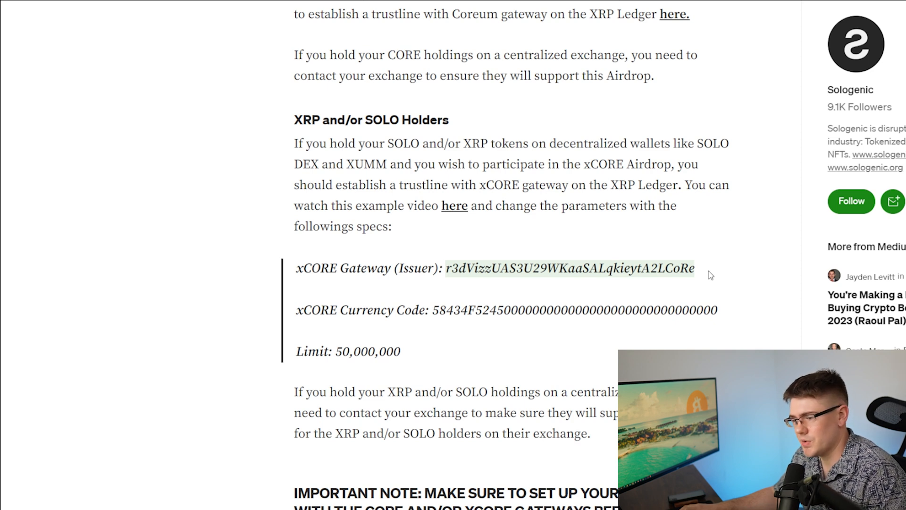
pyautogui.moveTo(717, 268)
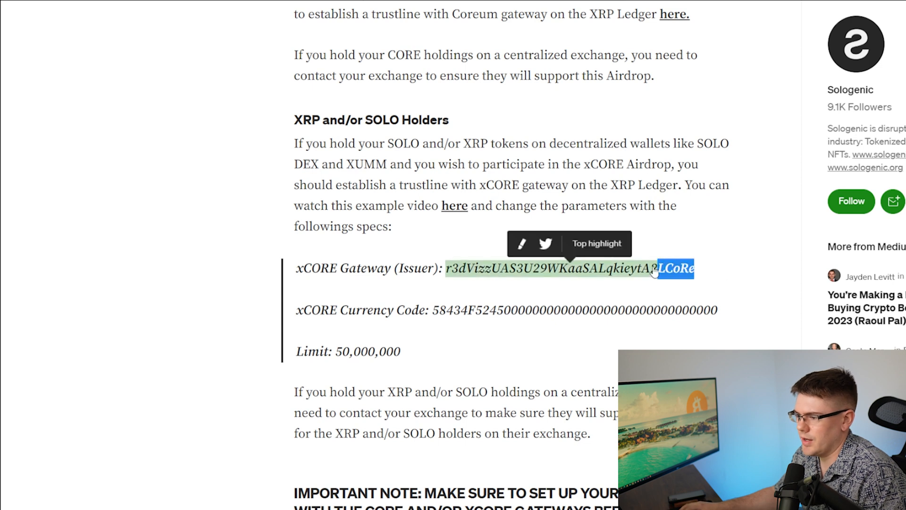
# - Select the xCORE Gateway issuer address in the Medium article to copy it
pyautogui.moveTo(451, 268); pyautogui.dragTo(694, 268)
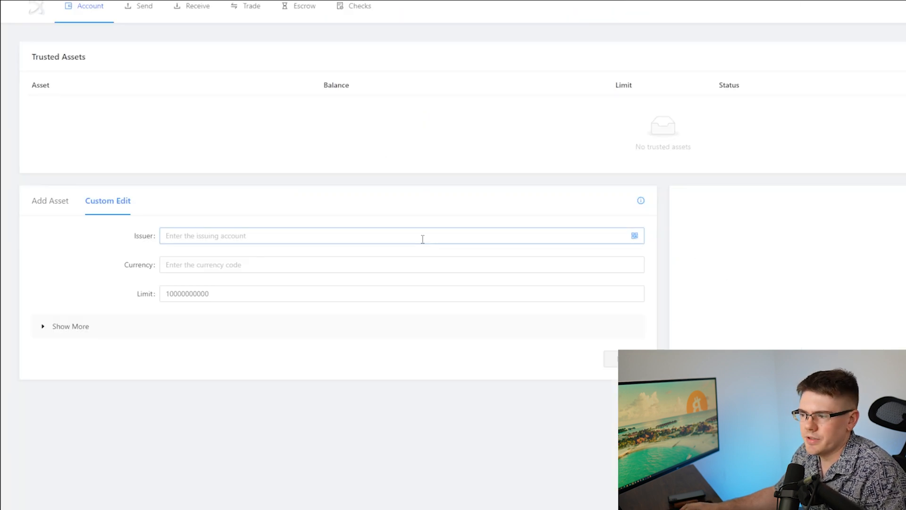
# - Enter issuer r3dVizzUAS3U29WKaaSALqkieytA2LCoRe and limit 50.000.000, then submit for Ledger confirmation
pyautogui.write('r3dVizzUAS3U29WKaaSALqkieytA2LCoRe')
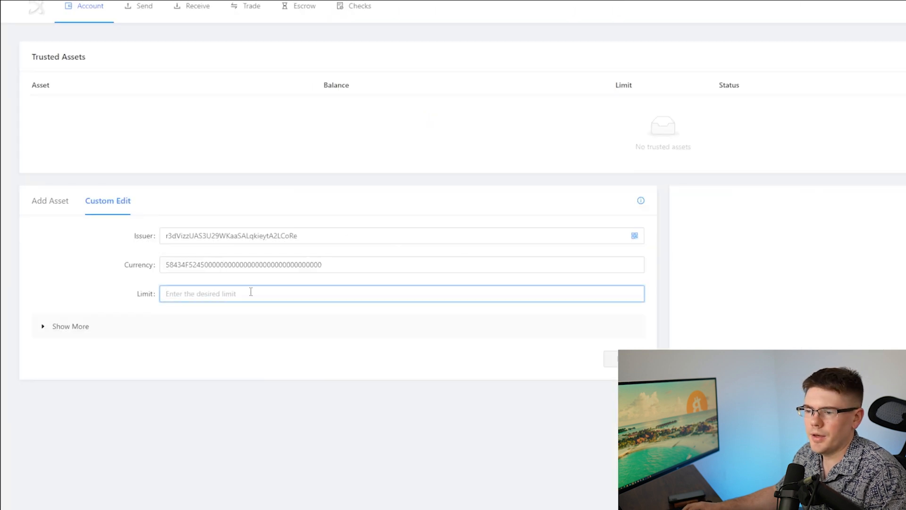
pyautogui.write('50.000.000')
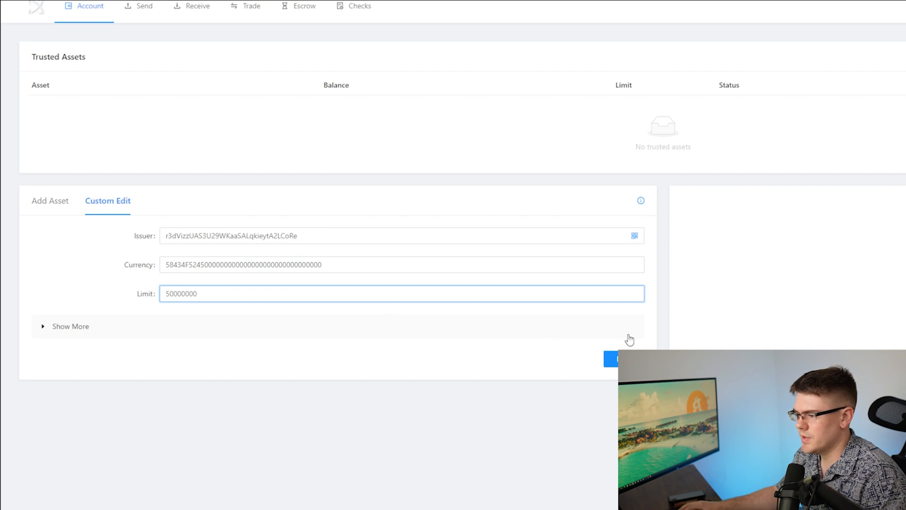
pyautogui.click(610, 359)
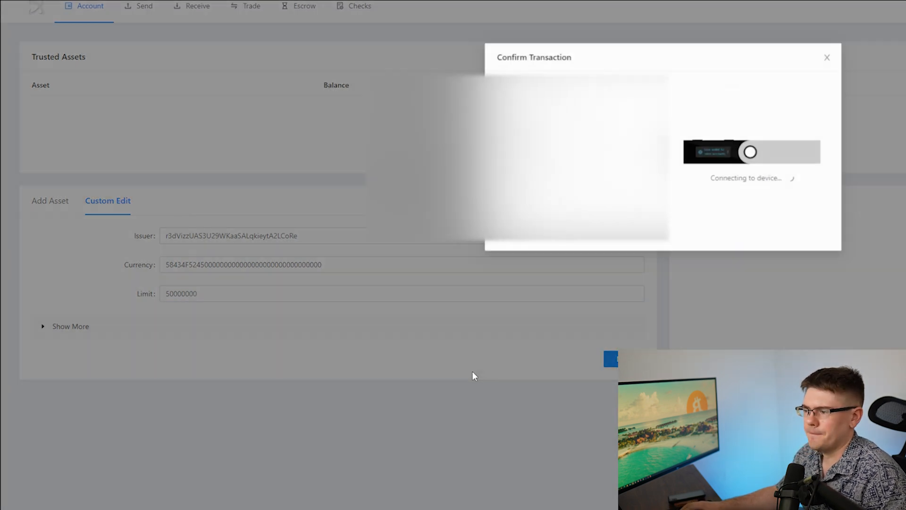